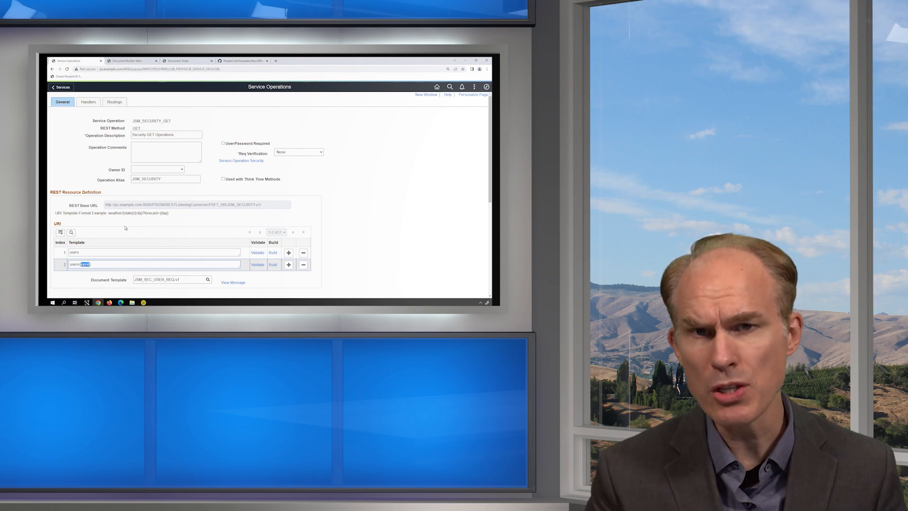
Review the JSM_SEC_USER_REQ template and its oprid parameter, then switch to the REST tool.
click(476, 60)
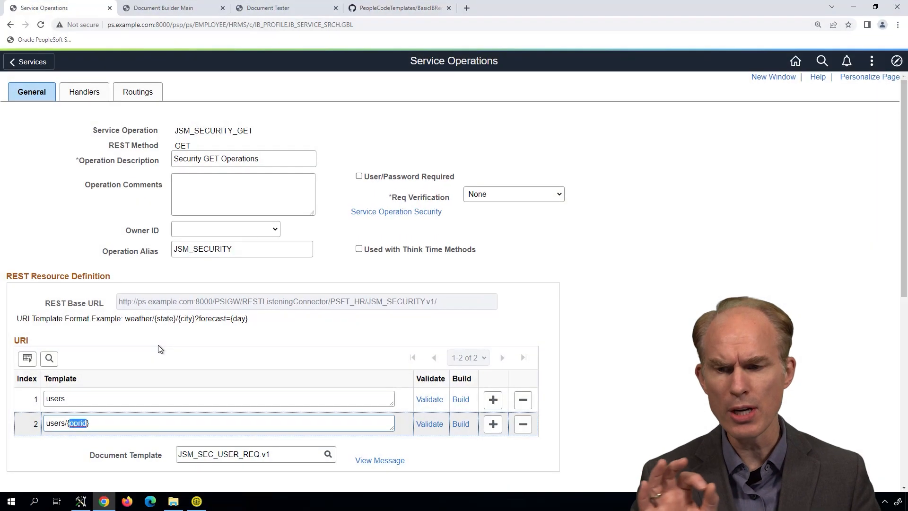
click(109, 398)
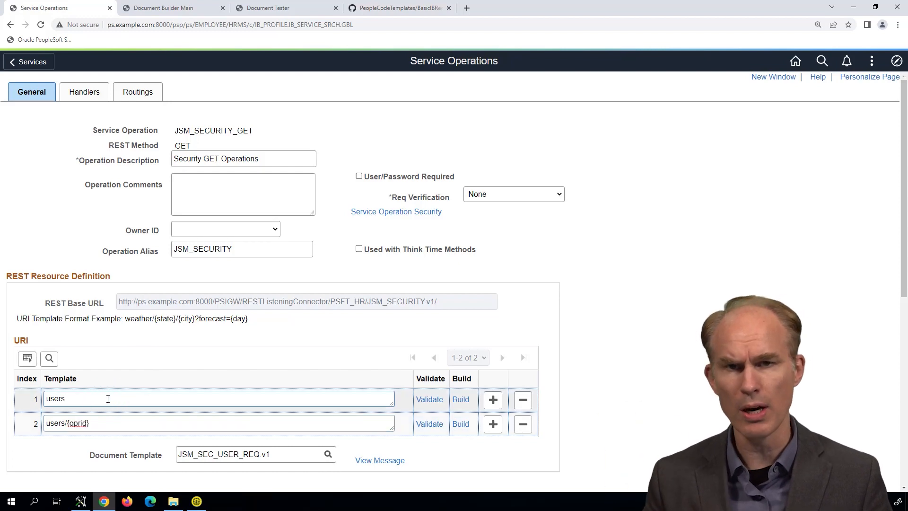
double_click(56, 398)
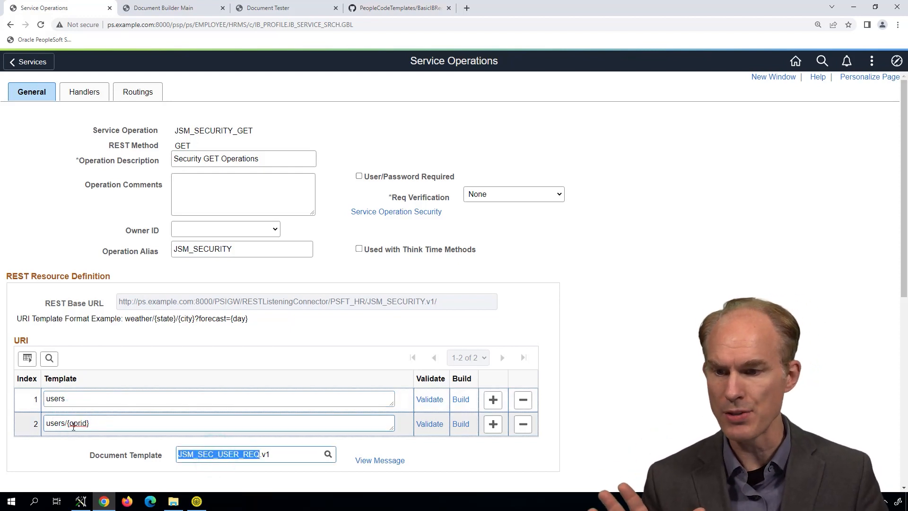
double_click(78, 423)
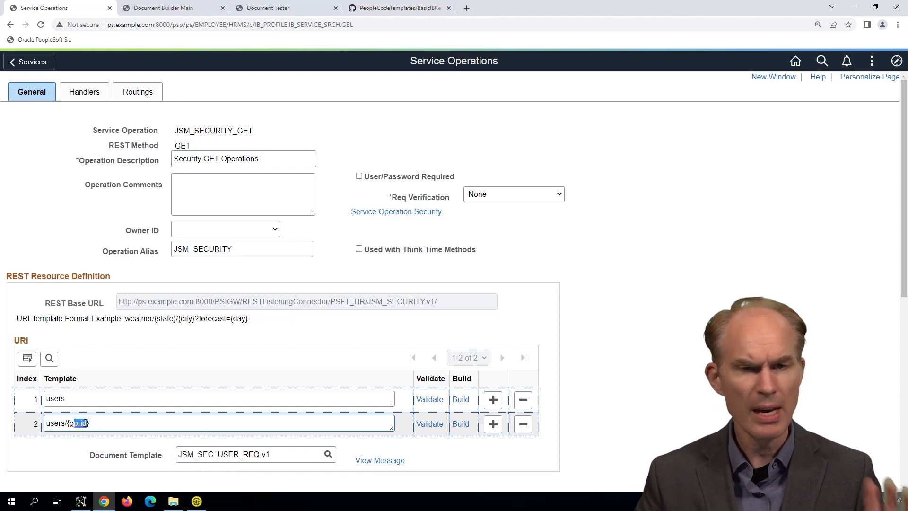
key(alt+tab)
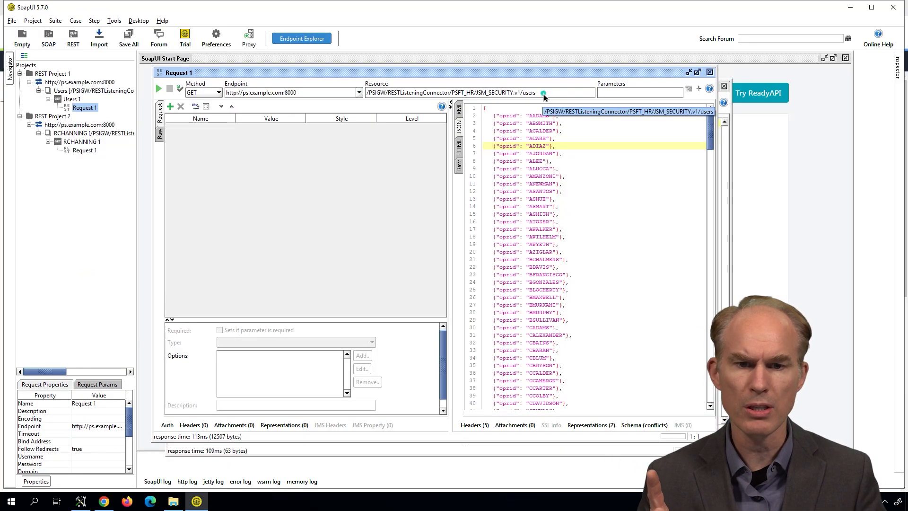
mouse_move(564, 218)
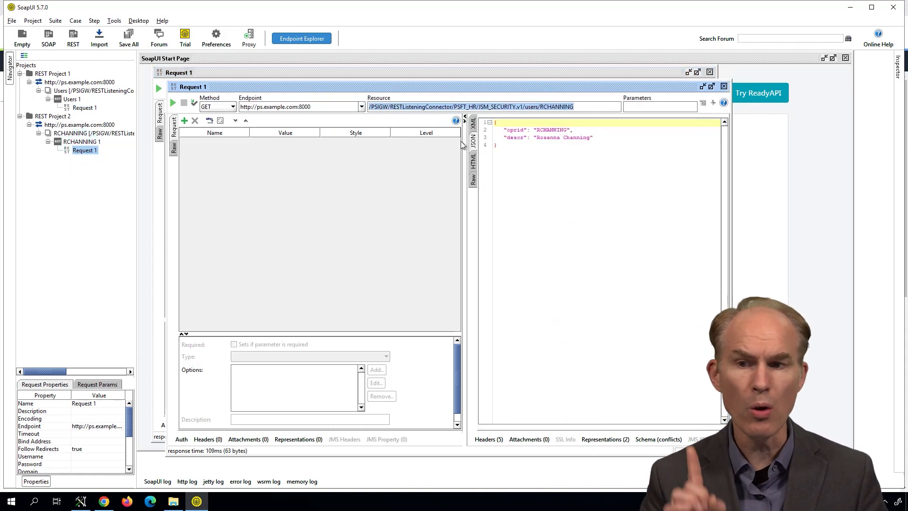
click(85, 108)
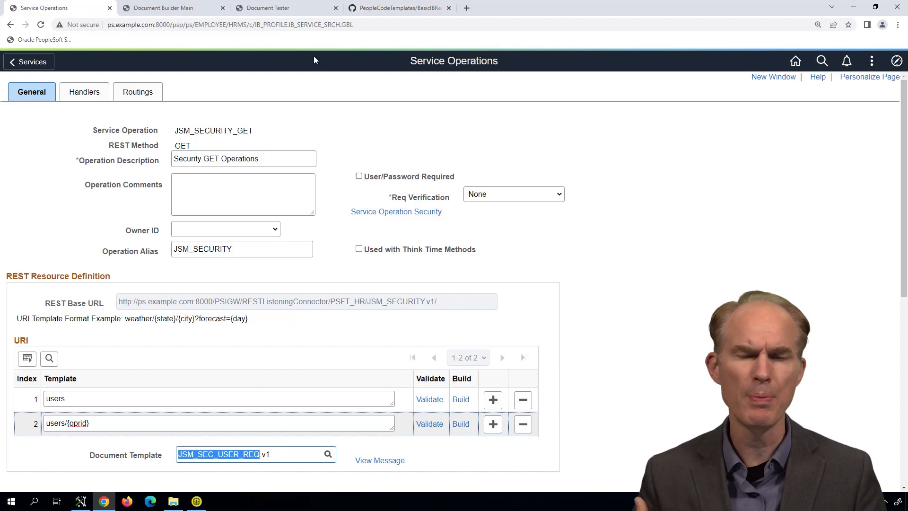
mouse_move(170, 242)
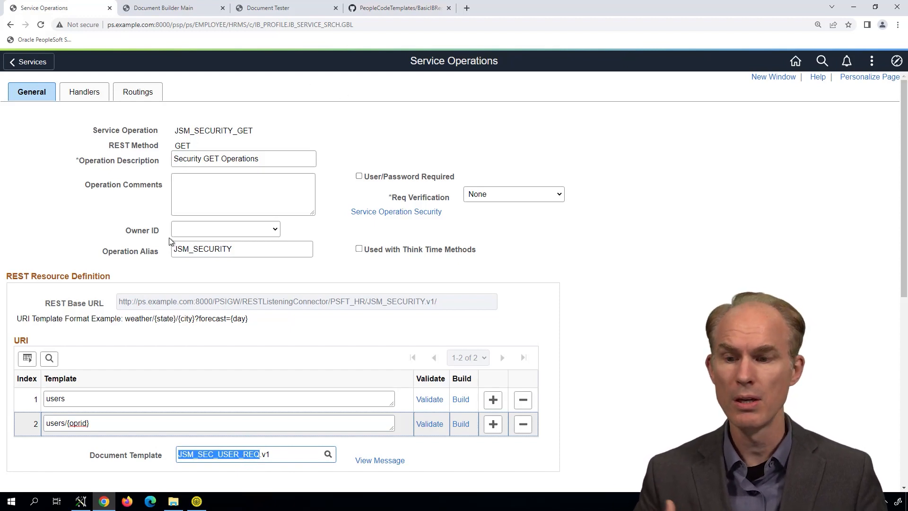
Set the physical format to PeopleCode, give oprid the value ABC123, and generate the code.
click(267, 8)
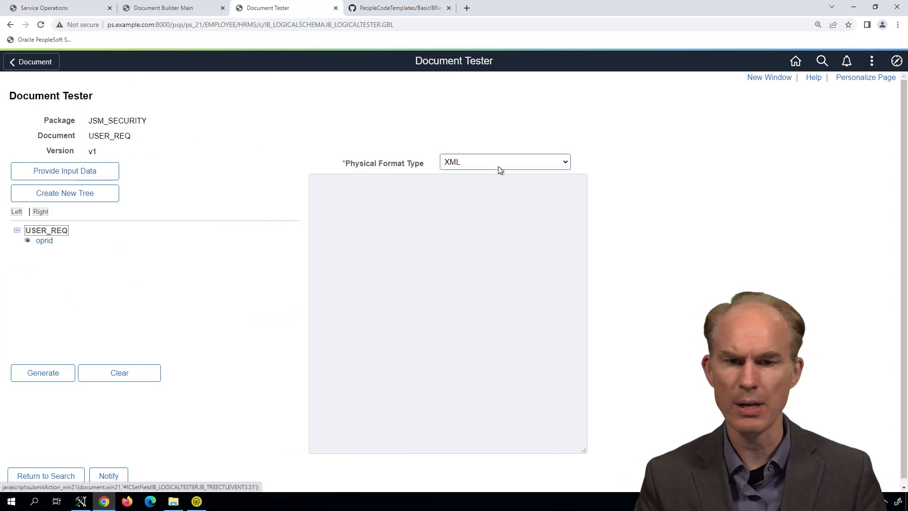
click(504, 161)
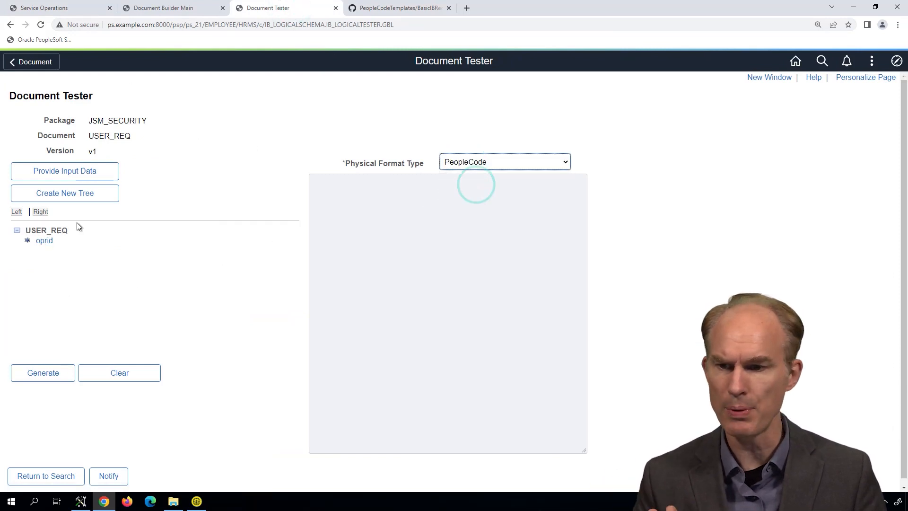
click(44, 241)
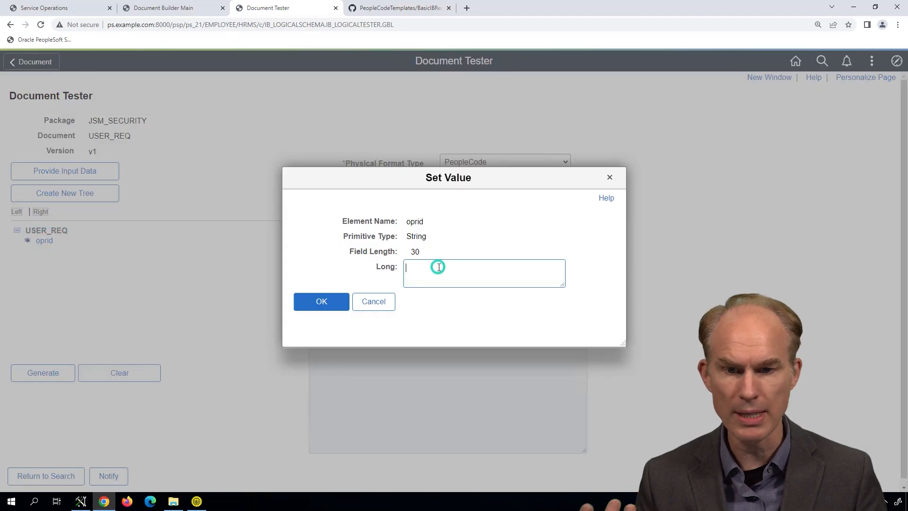
text(AB)
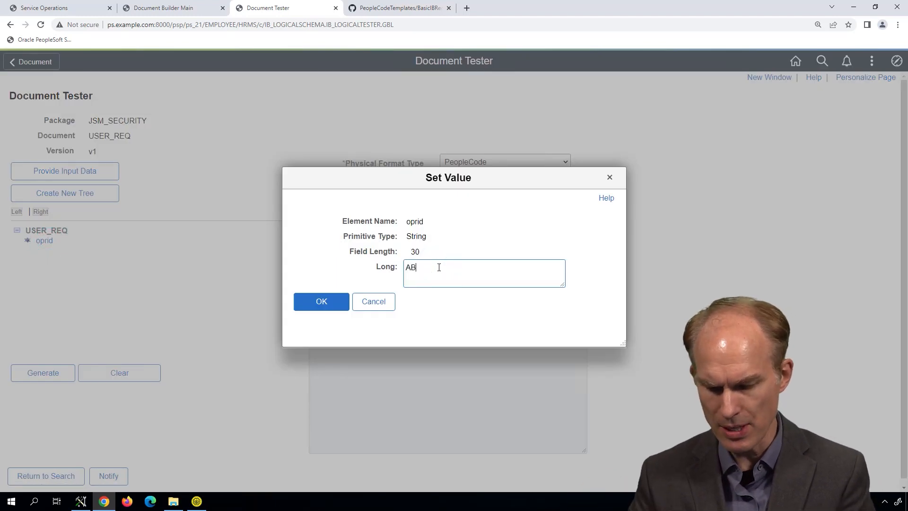
text(C123)
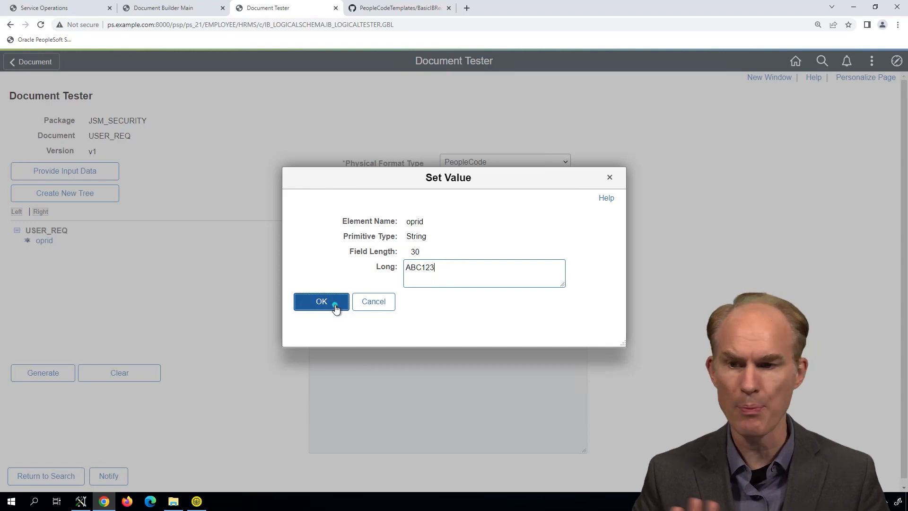
click(320, 302)
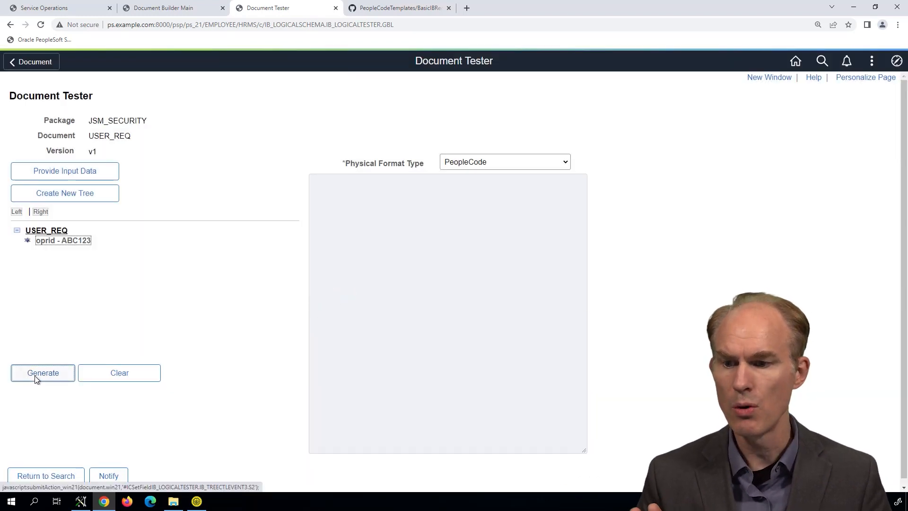
click(43, 372)
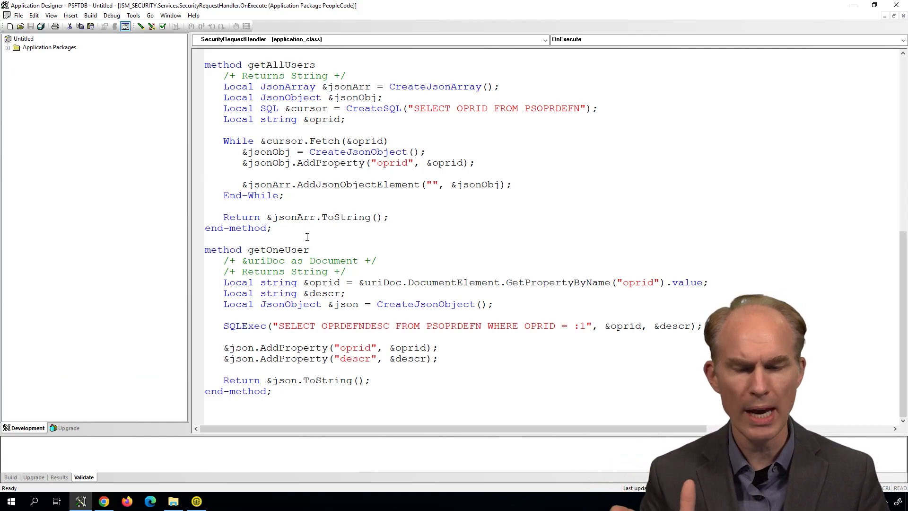
Add CreateDocument("JSM_SECURITY", "USER_REQ", "v1") and declare Local String &link from %IntBroker.GetURL(...).
double_click(391, 163)
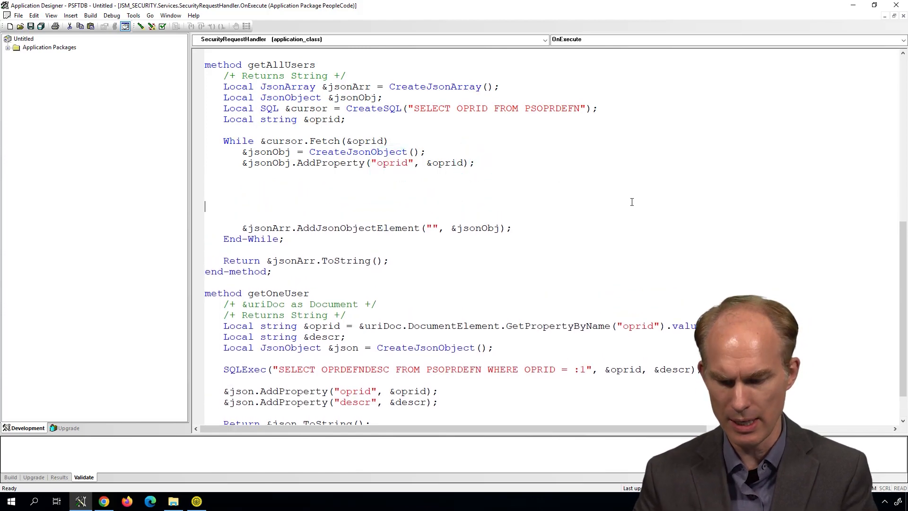
text(&DOC = CreateDocument("JSM_SECURITY", "USER_REQ", "v1");)
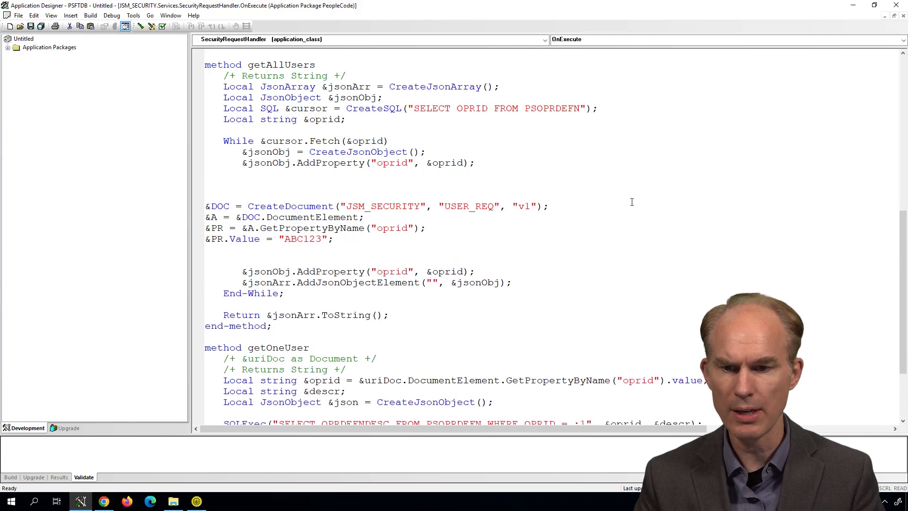
text(lOCAL)
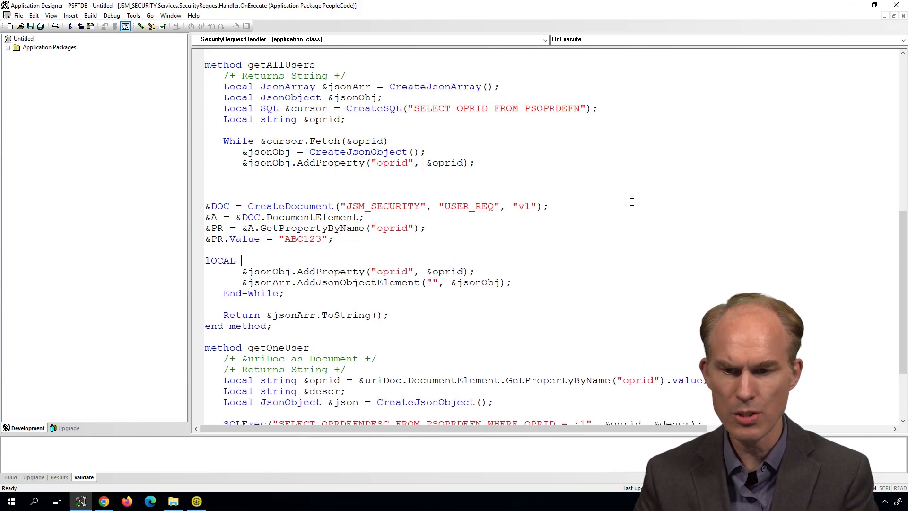
text(STRING &LIN)
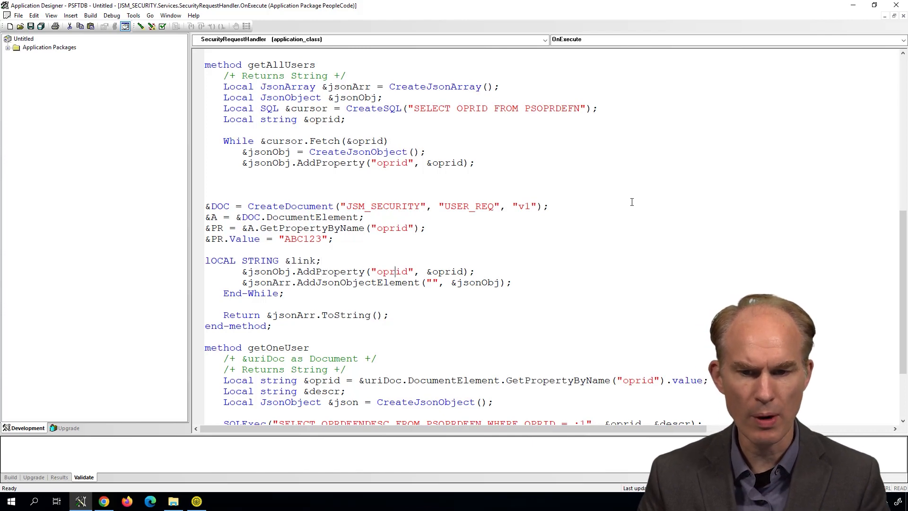
text(link)
click(349, 260)
text( = %)
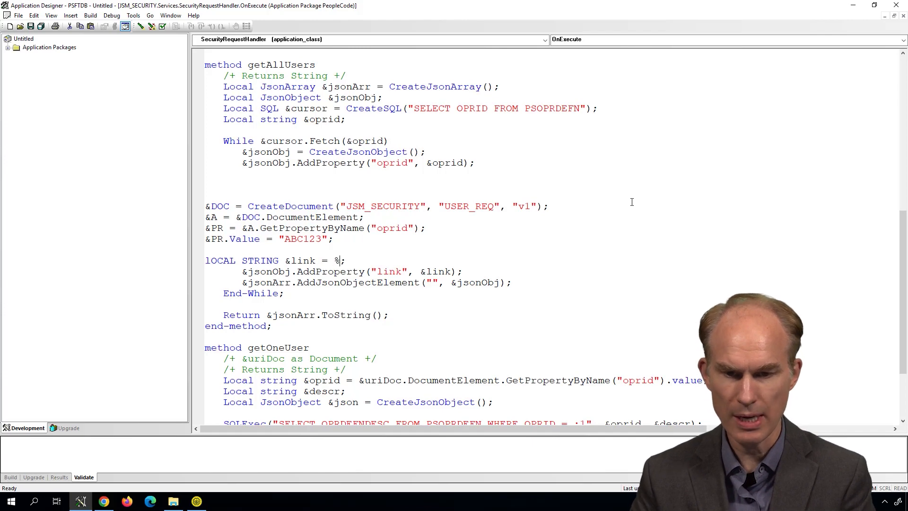
text(IntBork)
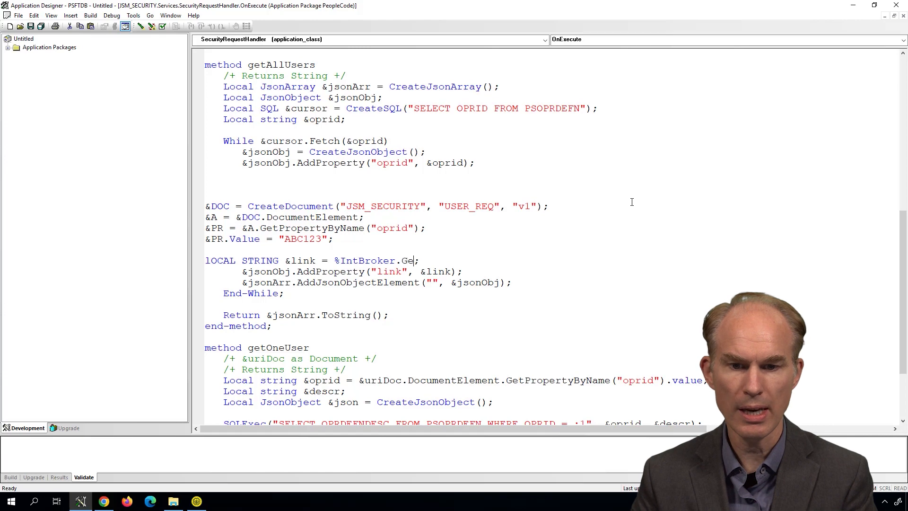
text(tURL(...))
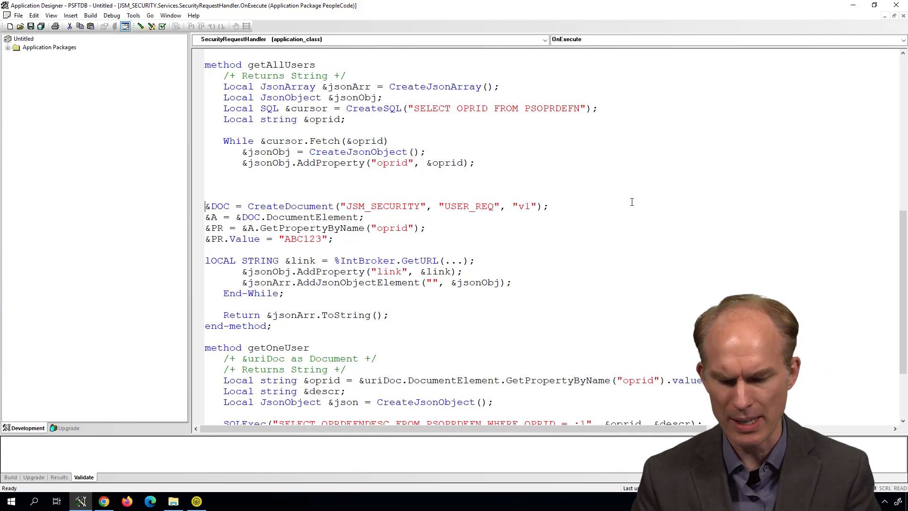
Declare &DOC as Local Document and &A as Local Compound, and replace ABC123 with &oprid.
text(Local Document)
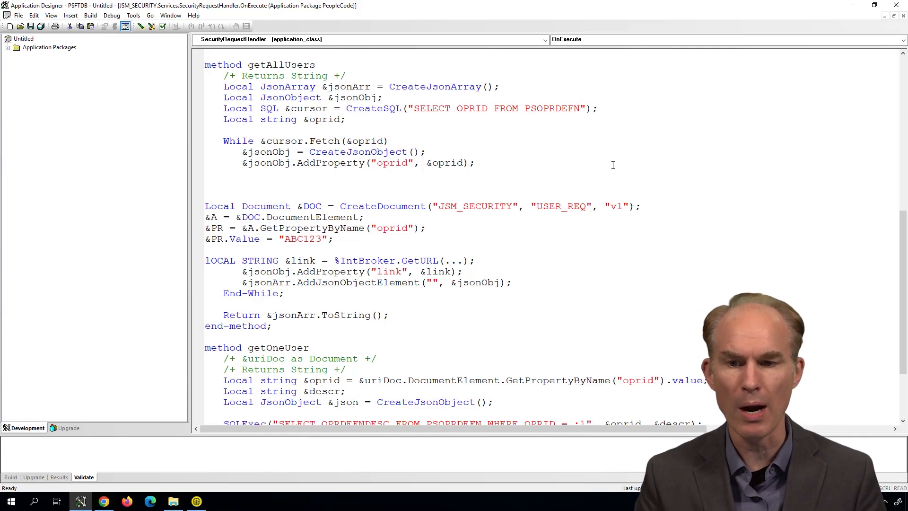
text(Loc)
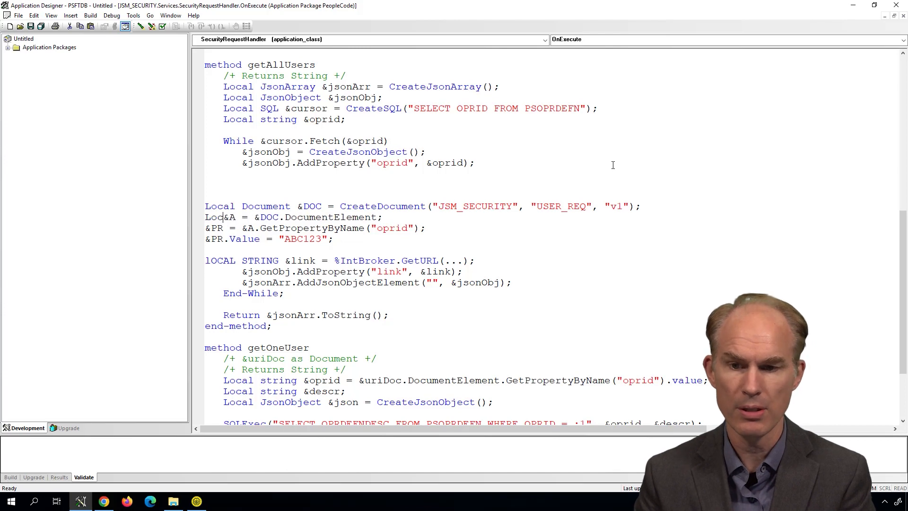
text(Compound)
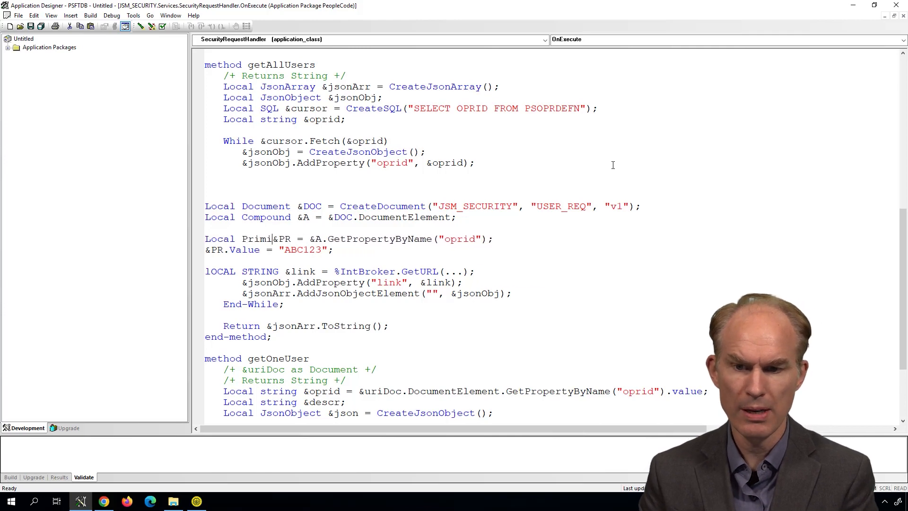
text(tive)
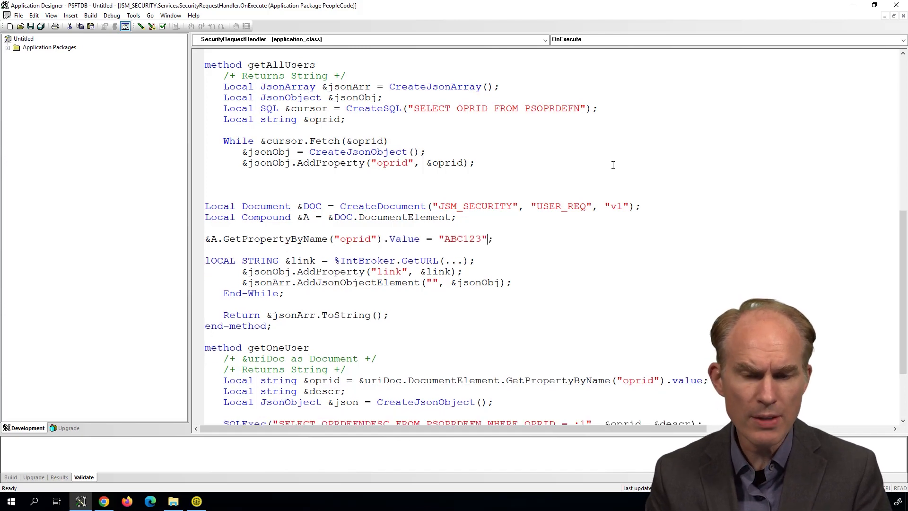
double_click(463, 239)
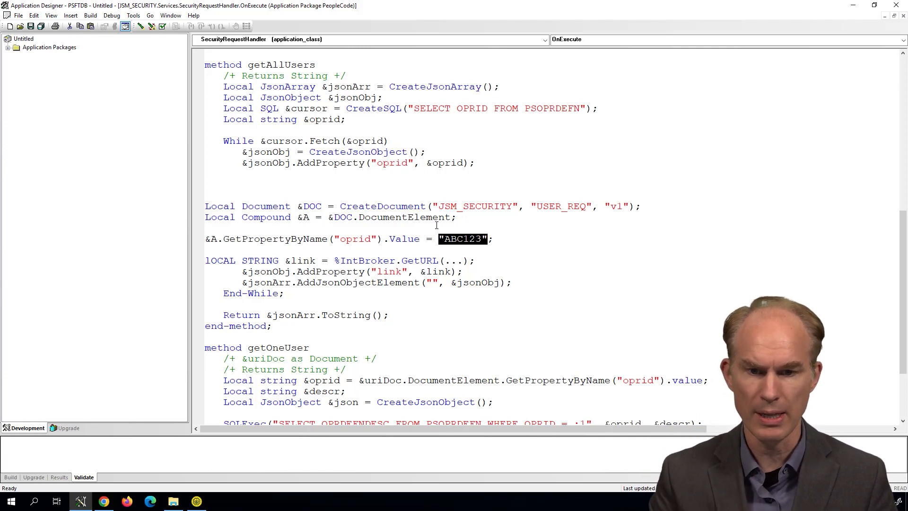
text(&oprid)
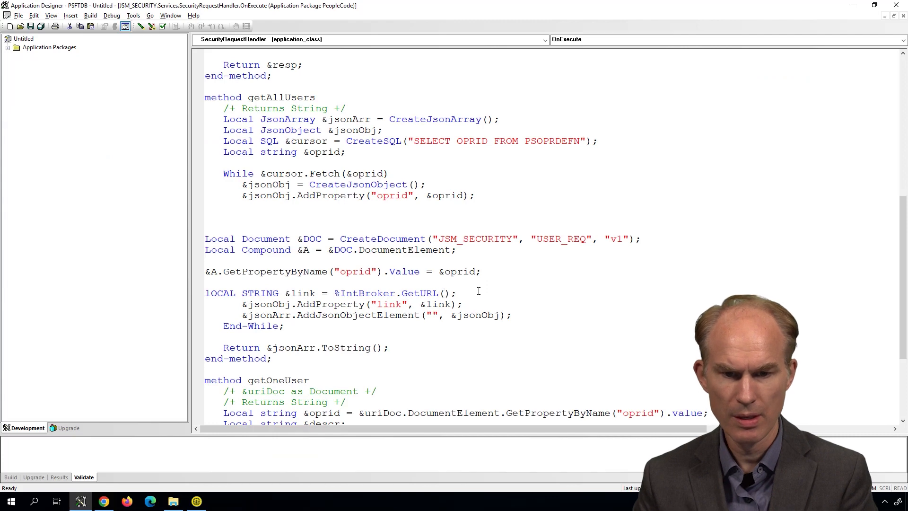
Pass Operation.JSM_SECURITY_GET, 2 and &doc as the GetURL arguments and tidy blank lines.
text(Opra)
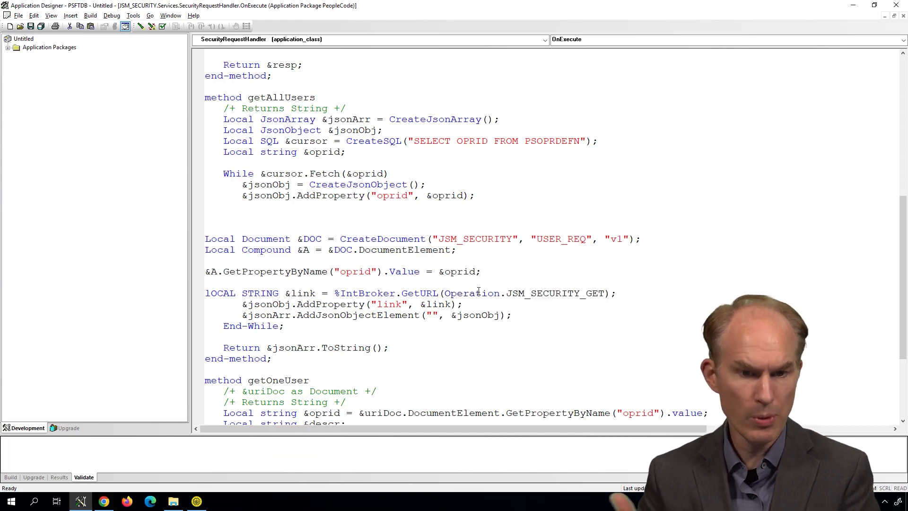
text(, 2, &doc)
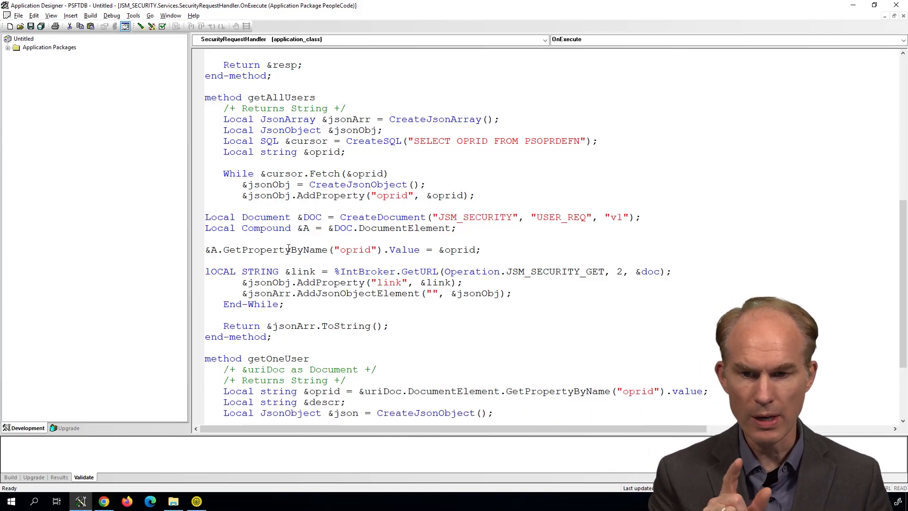
double_click(299, 271)
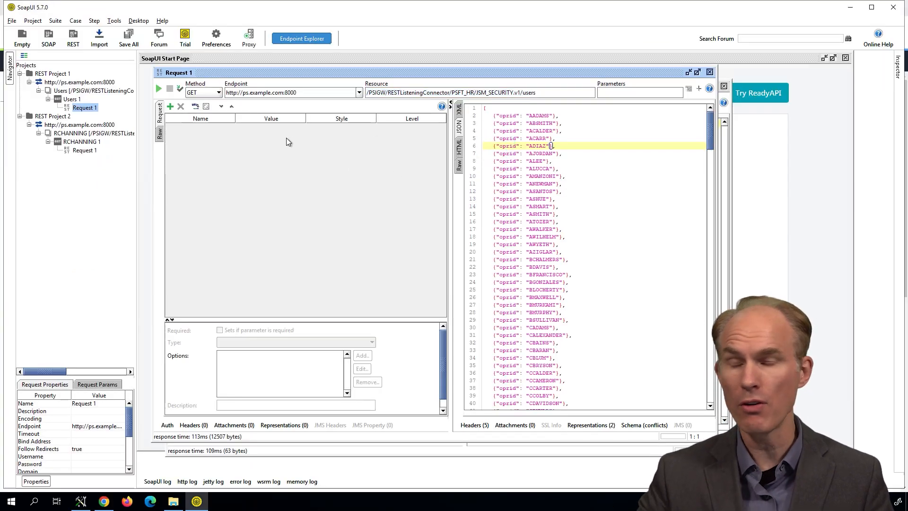
mouse_move(519, 127)
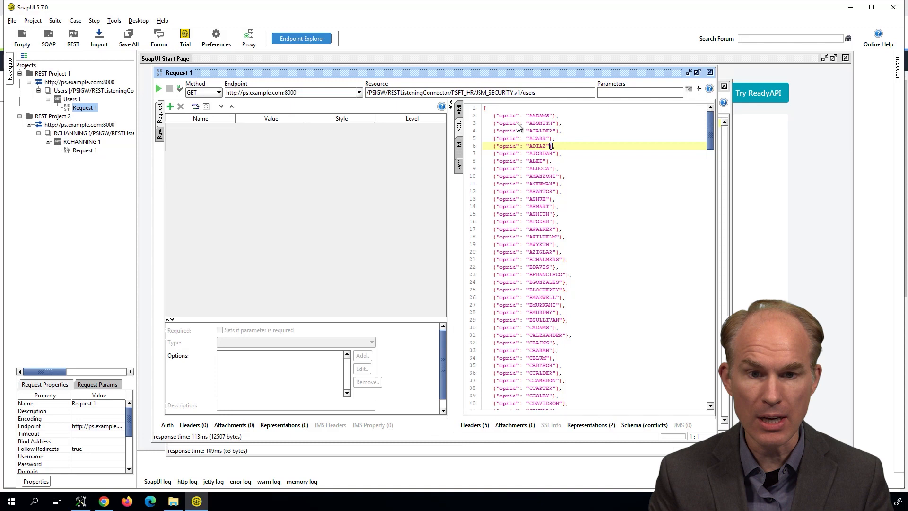
Resend Request 1 in SoapUI and check the oprid and link returned for each user.
click(158, 88)
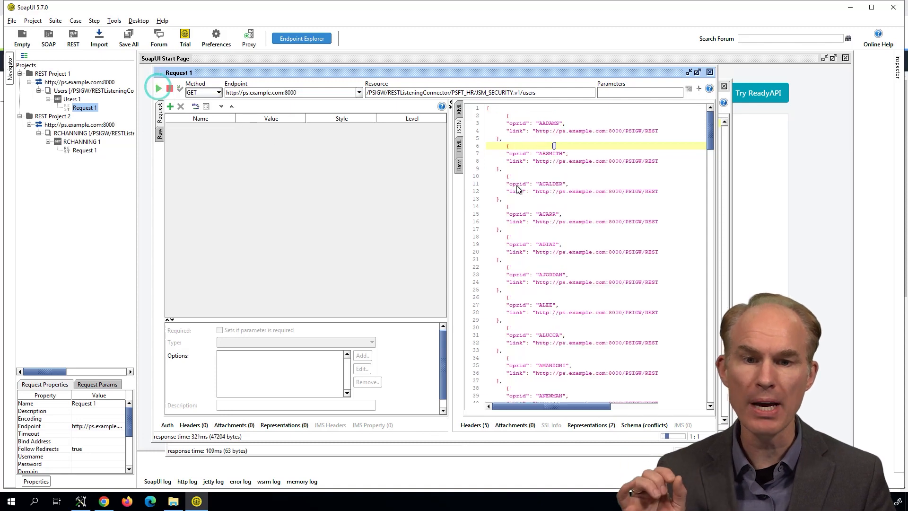
click(158, 88)
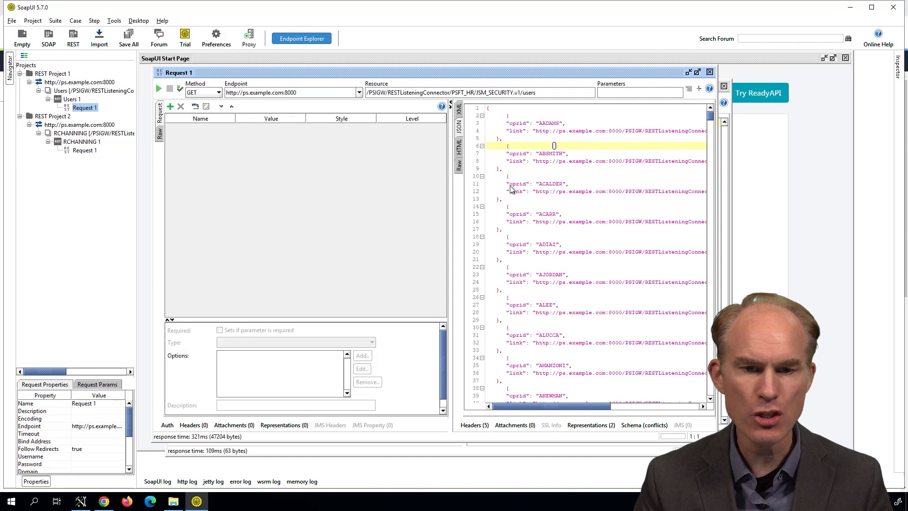
mouse_move(538, 193)
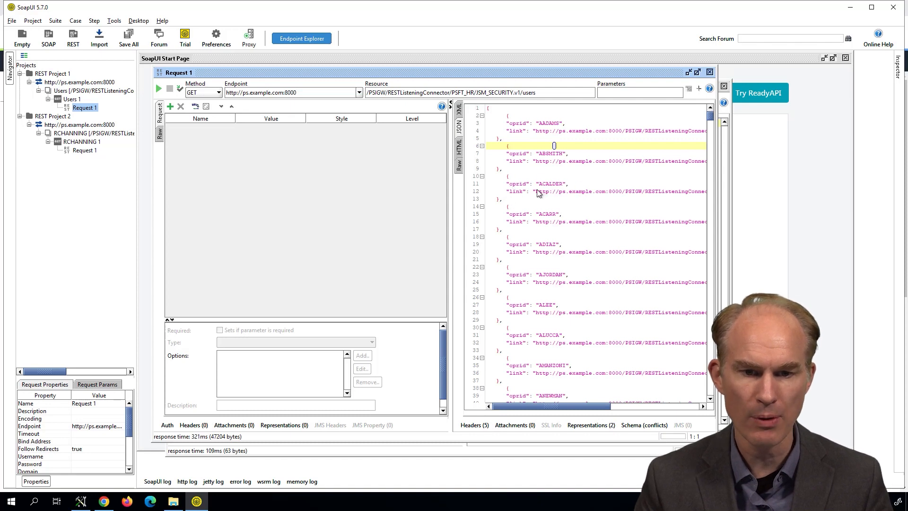